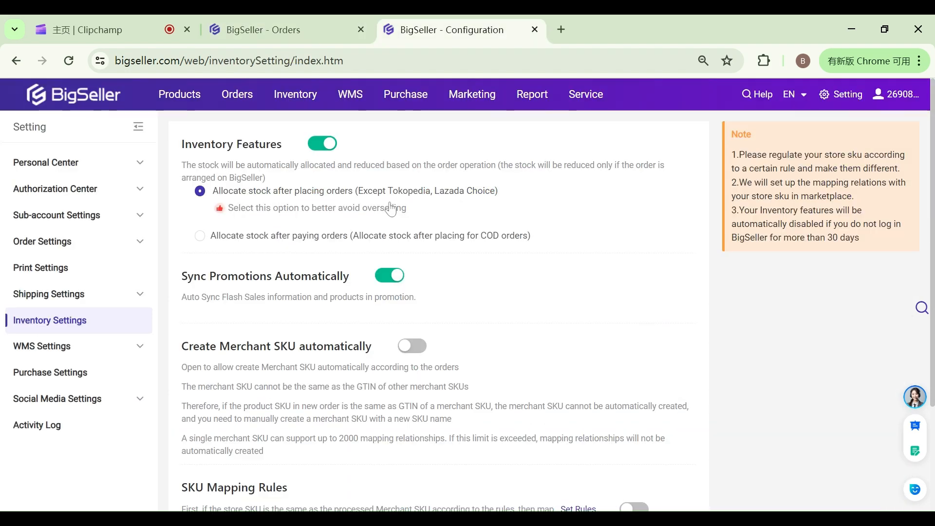
Step: Return to the New Orders list to view the out-of-stock order for 540617413-Black
click(295, 95)
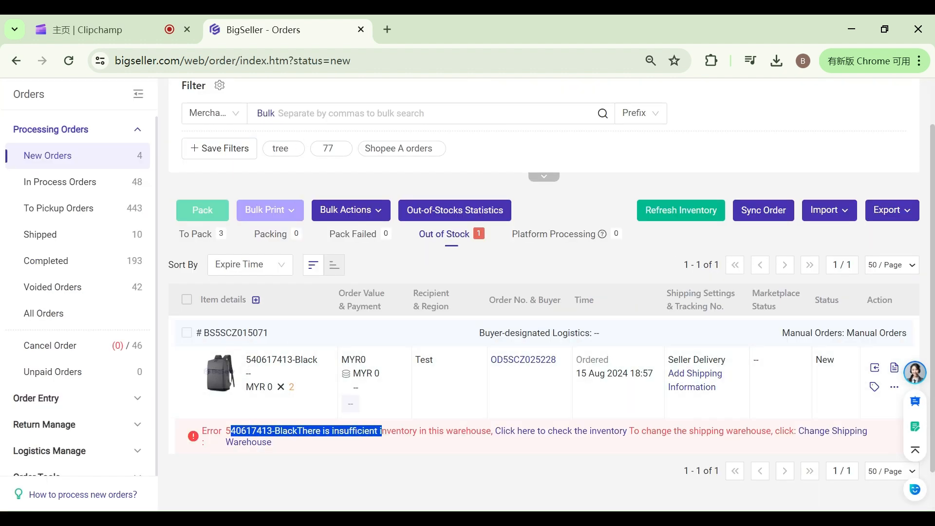
Step: Check the warehouse inventory for the short-stocked SKU 540617413-Black
click(533, 431)
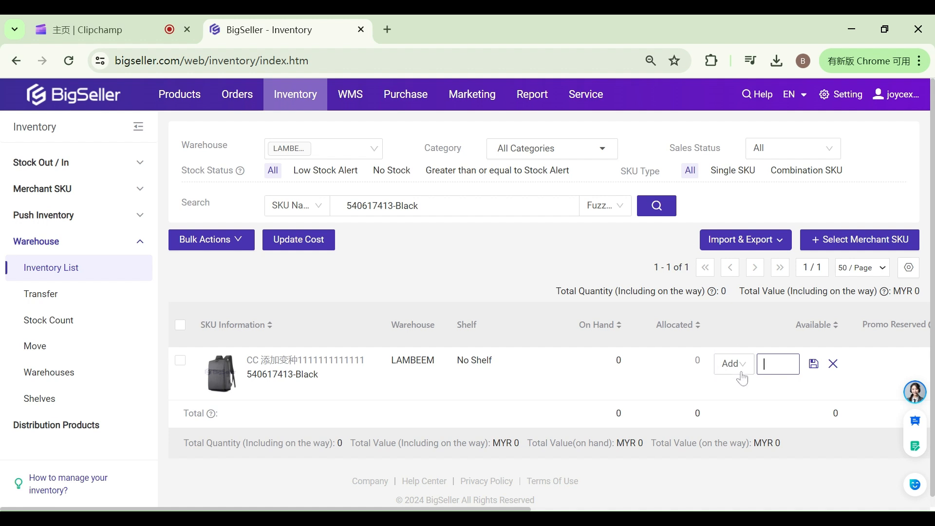